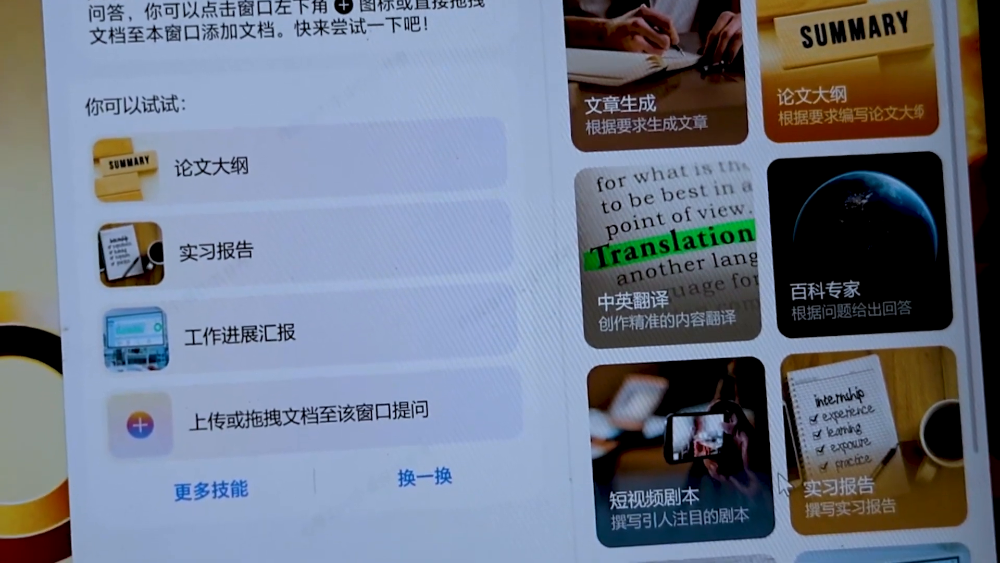
pyautogui.scroll(-3)
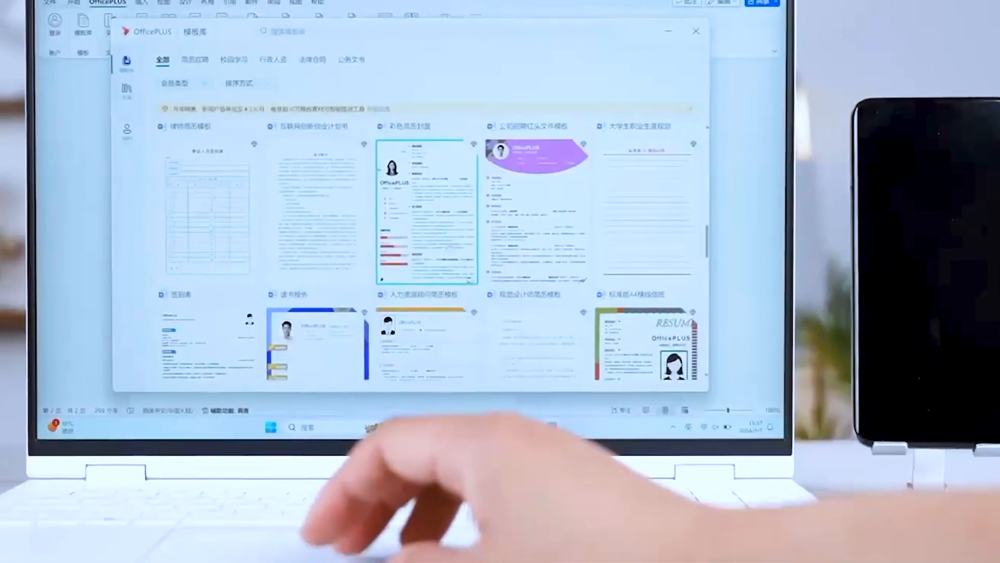
pyautogui.scroll(-3)
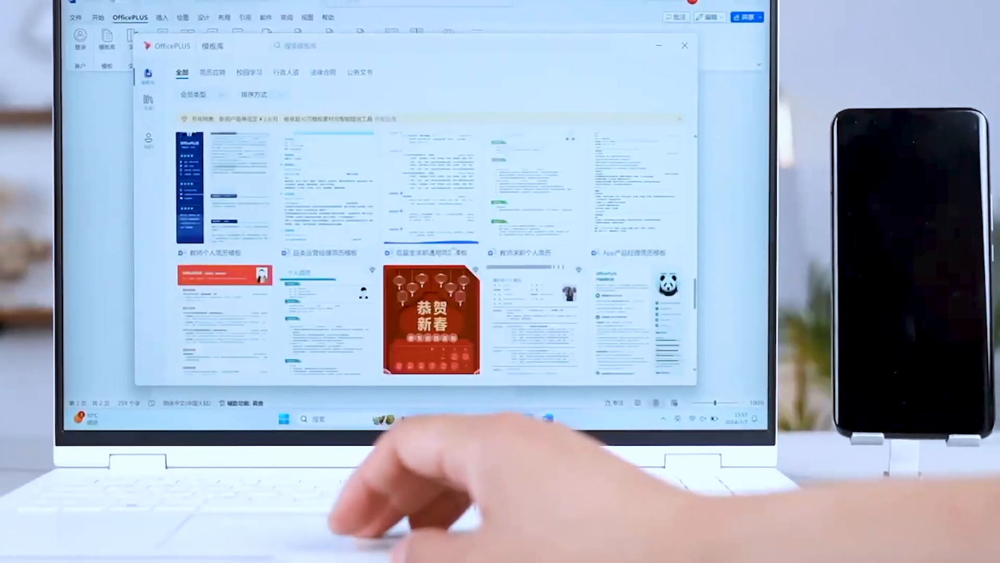